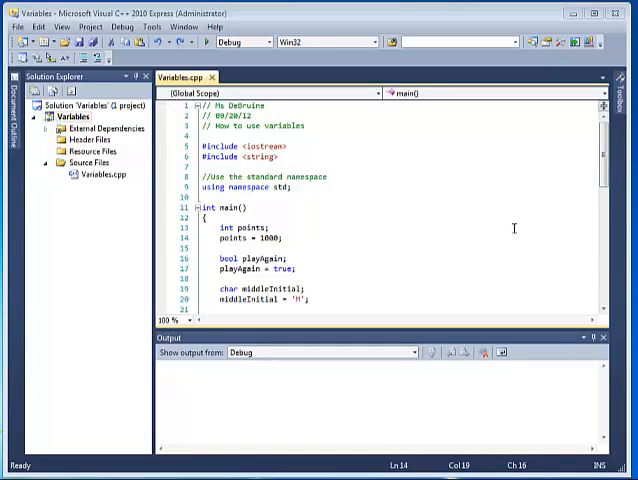
pyautogui.moveTo(510, 228)
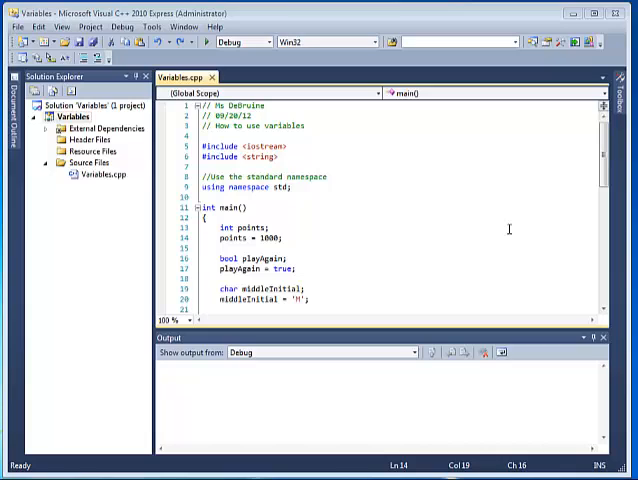
pyautogui.moveTo(516, 216)
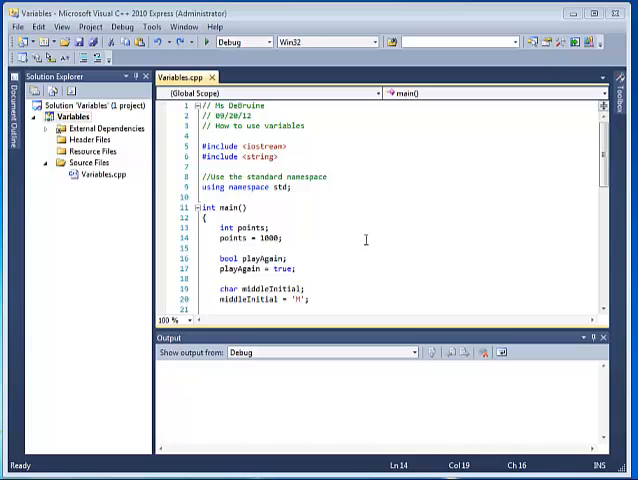
pyautogui.moveTo(352, 240)
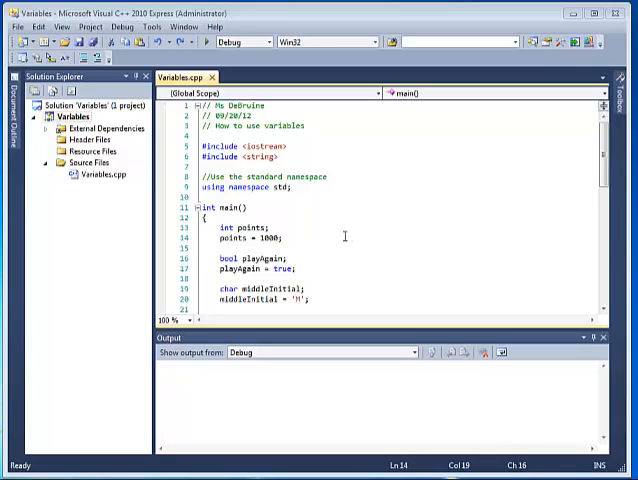
pyautogui.moveTo(348, 234)
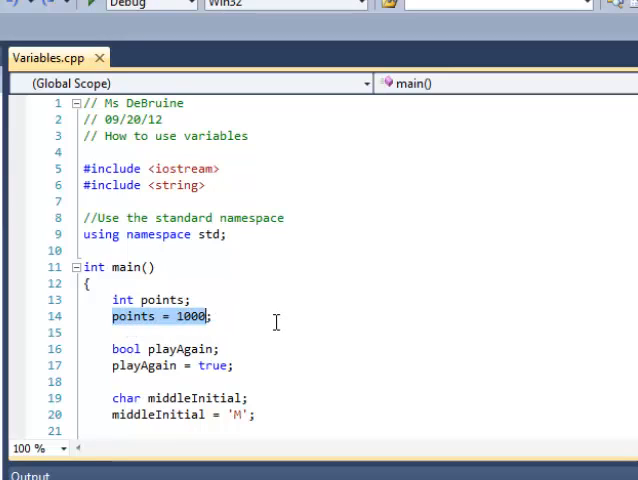
# Replace 'points = 1000;' with 'cin >> points;' in main() of Variables.cpp.
pyautogui.write('cin ;')
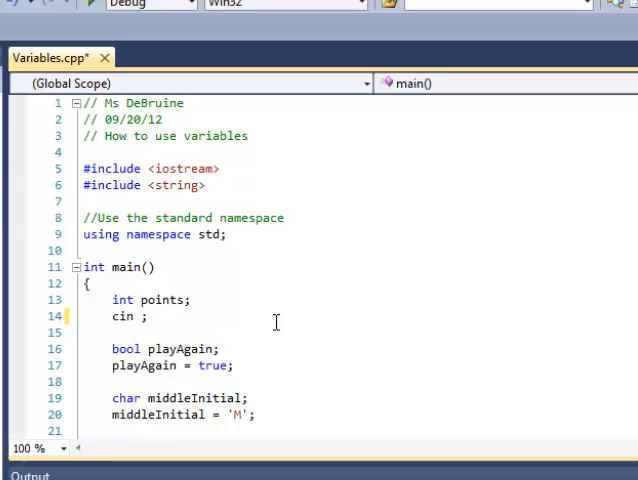
pyautogui.write('>')
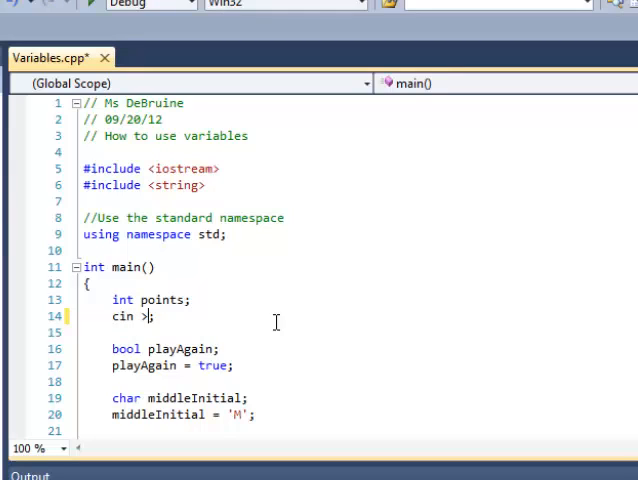
pyautogui.write('>')
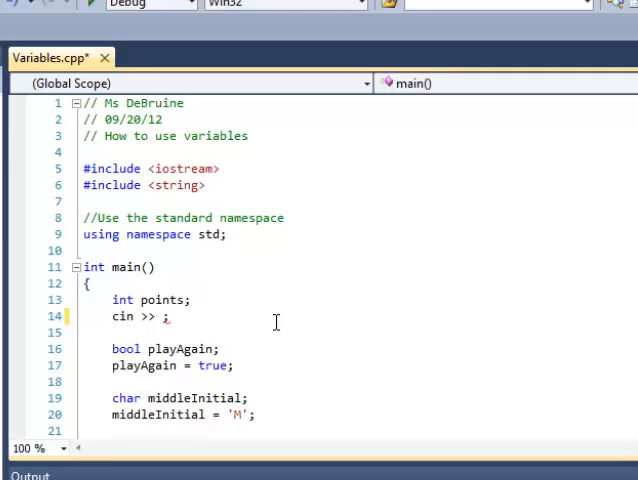
pyautogui.write('p')
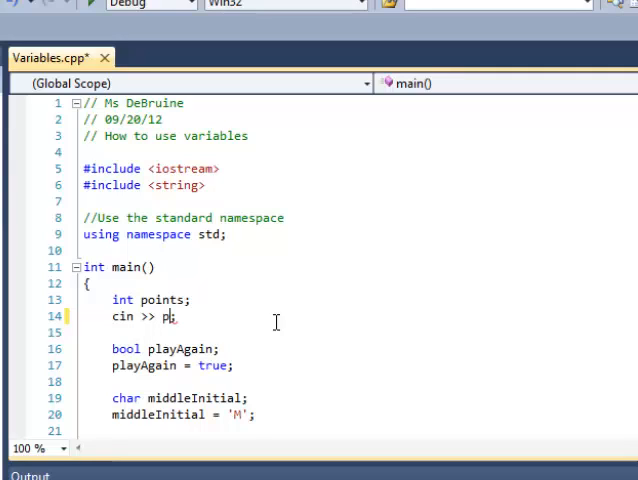
pyautogui.write('oints')
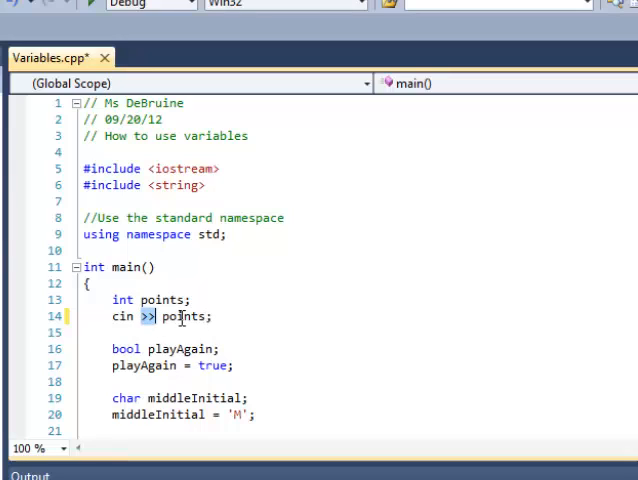
pyautogui.moveTo(150, 320)
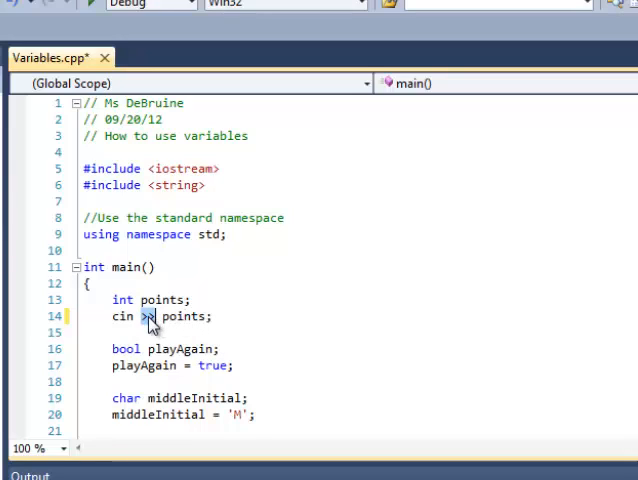
# Highlight the >> extraction operator and the points variable in the new cin line.
pyautogui.doubleClick(184, 316)
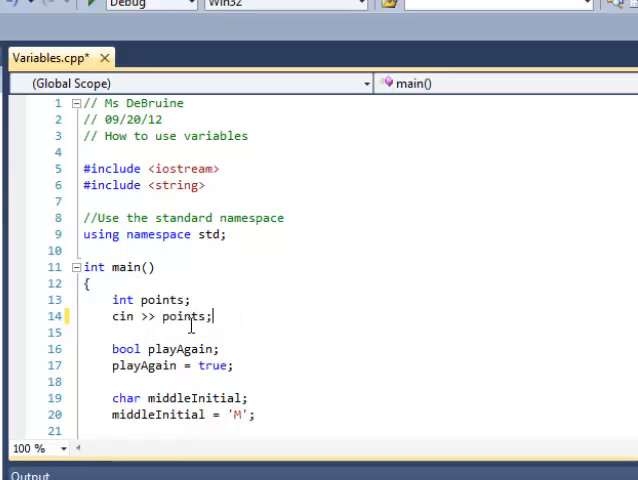
pyautogui.doubleClick(182, 316)
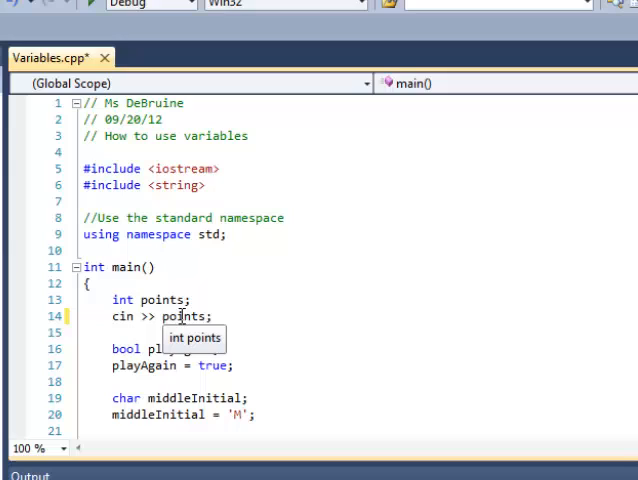
pyautogui.moveTo(260, 312)
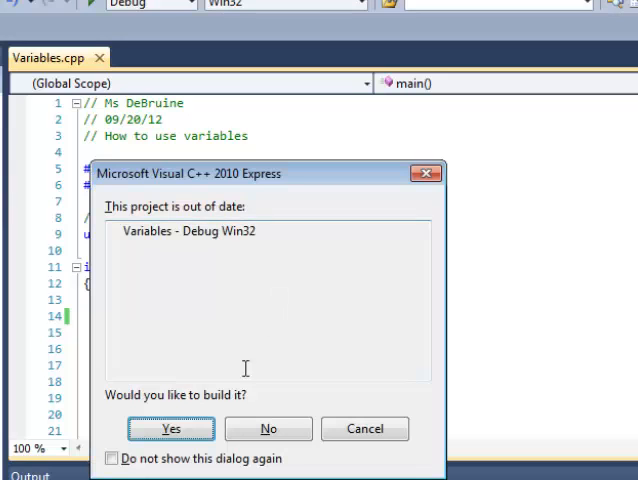
# Build the out-of-date Variables project, run it with 525 entered, and close the console.
pyautogui.click(170, 428)
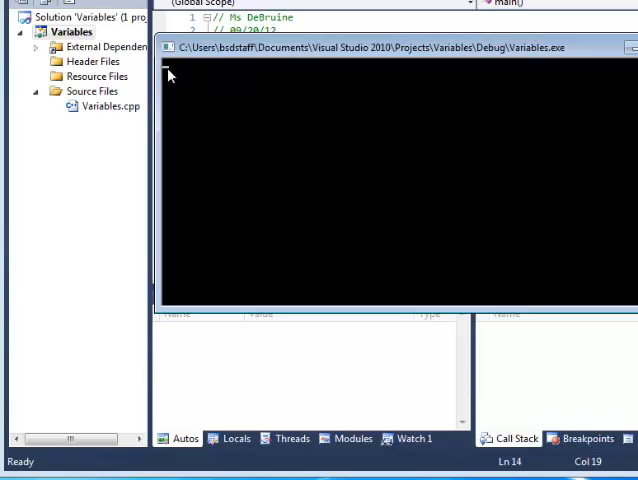
pyautogui.moveTo(168, 74)
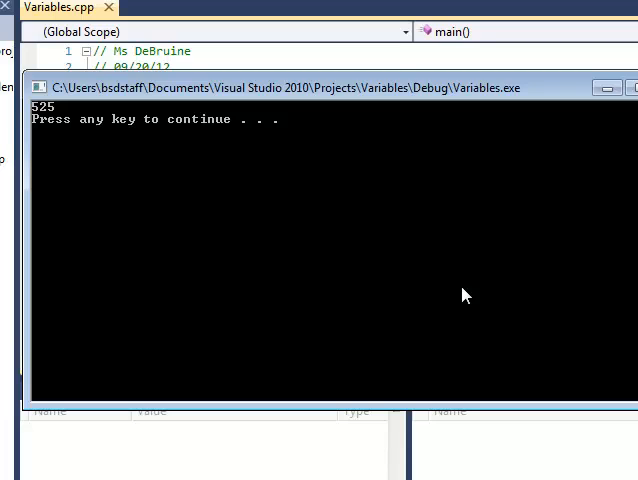
pyautogui.press('enter')
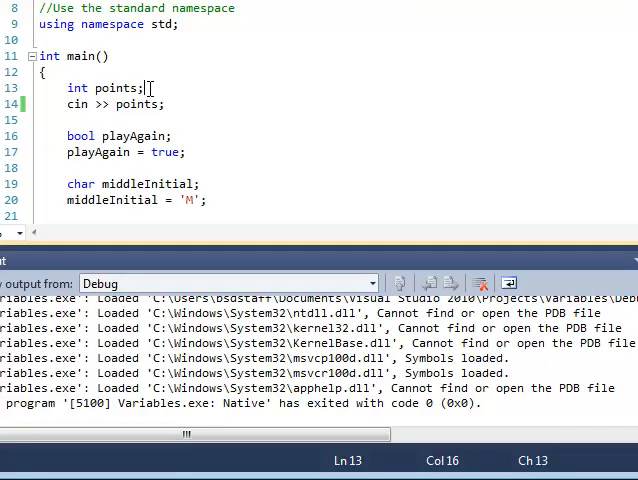
pyautogui.moveTo(296, 84)
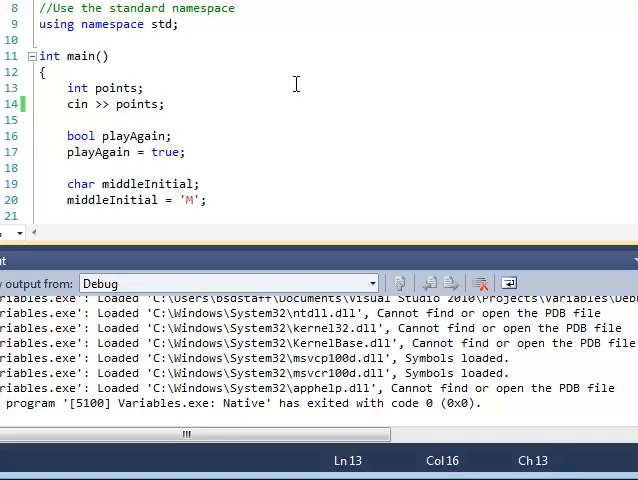
# Insert cout << "Please enter a whole number: " << endl; above cin >> points; and start a run.
pyautogui.press('enter')
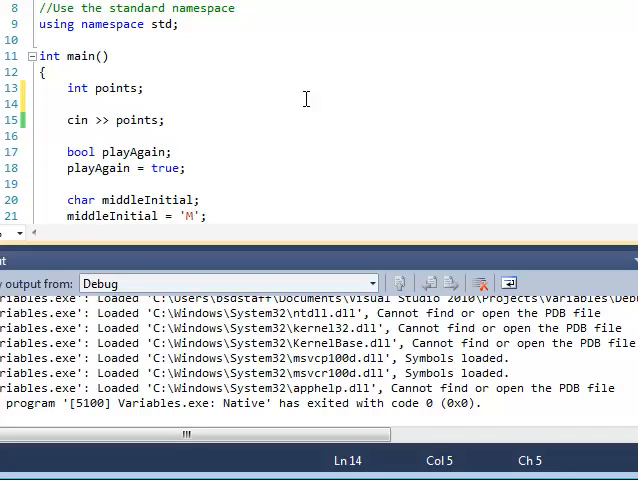
pyautogui.write('cout')
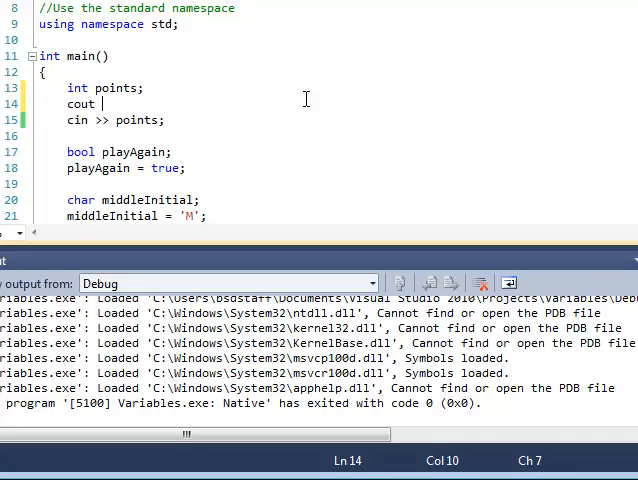
pyautogui.write('<<')
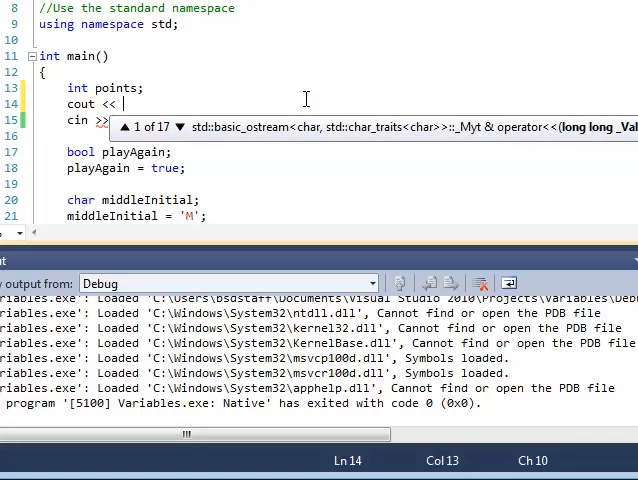
pyautogui.write('"')
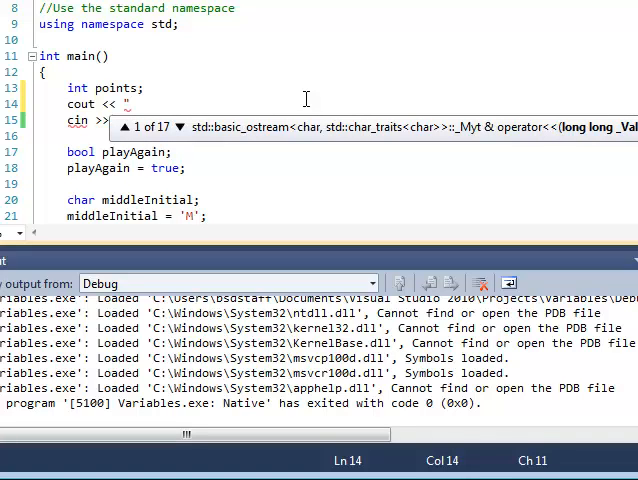
pyautogui.write('"Please enter a whole n')
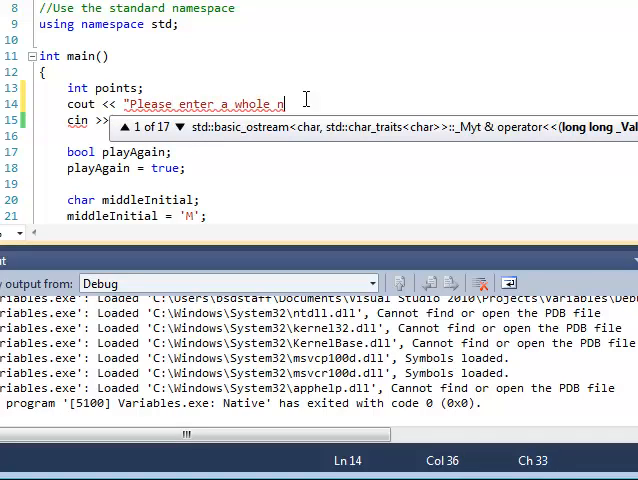
pyautogui.write('umber: " << endl;')
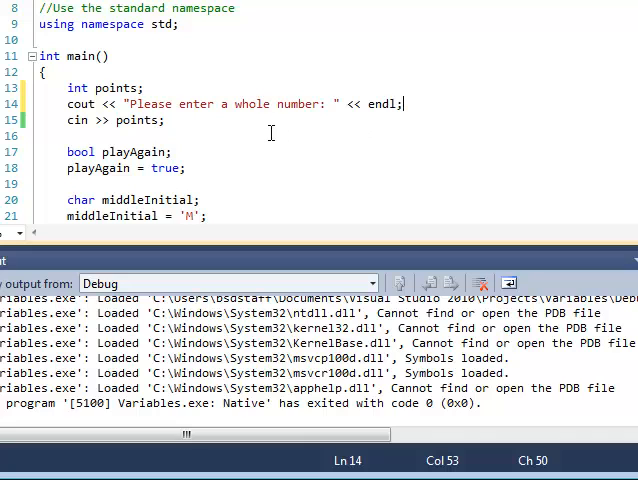
pyautogui.click(236, 120)
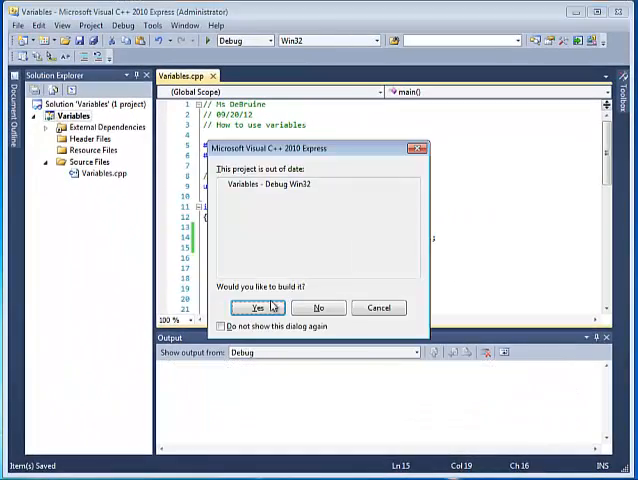
# Rebuild the project and answer the whole-number prompt in the console.
pyautogui.click(256, 308)
pyautogui.write('300')
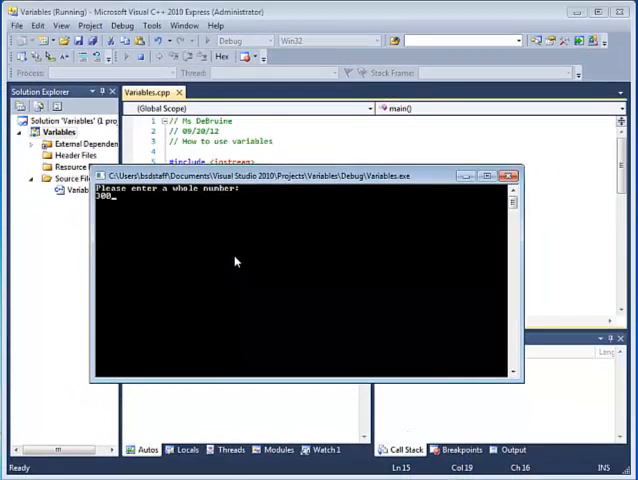
pyautogui.press('enter')
pyautogui.write('cout << "P')
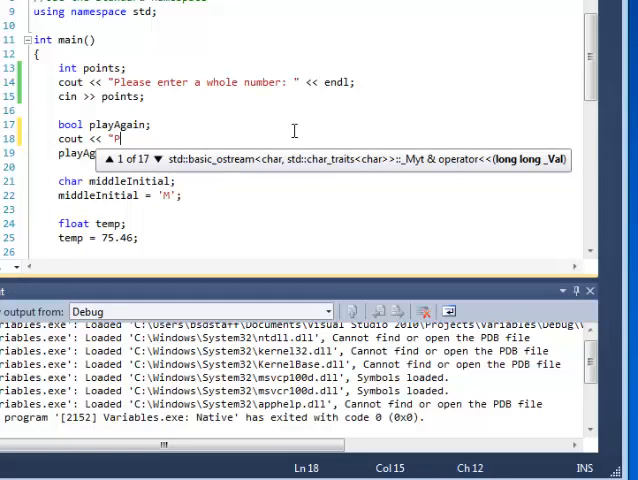
# Write the cout prompt asking for 1 for true or 0 for false, ending with endl.
pyautogui.write('lease enter')
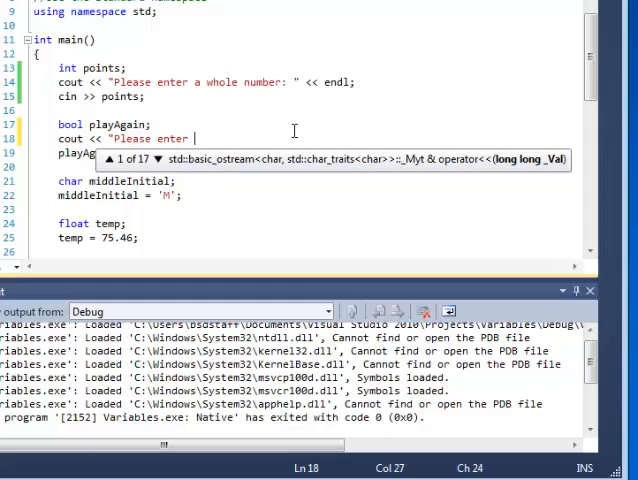
pyautogui.write('1 f')
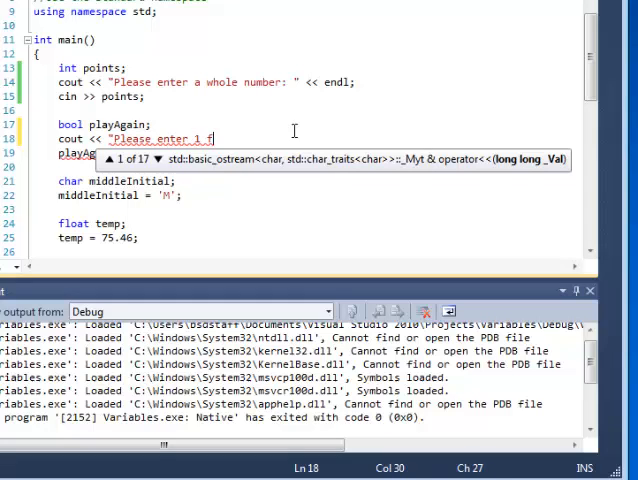
pyautogui.write('or true a')
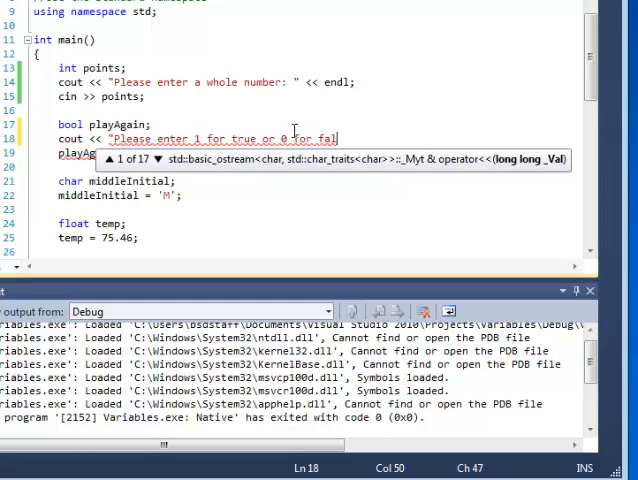
pyautogui.write('se" <<')
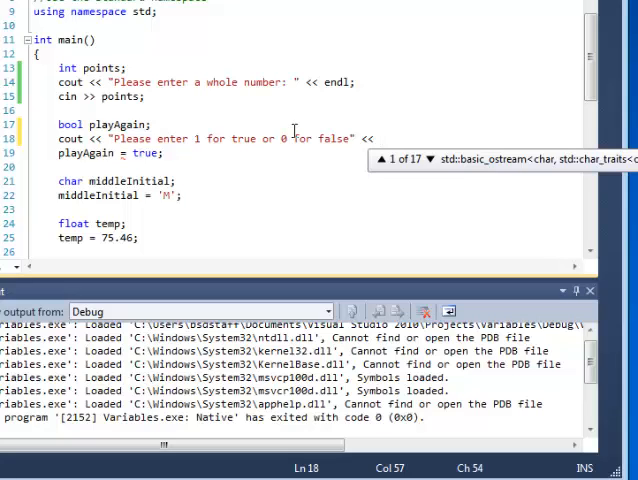
pyautogui.write('endl;')
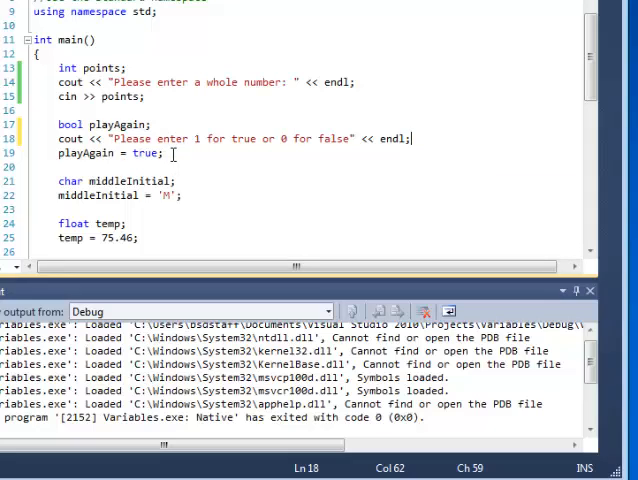
# Replace 'playAgain = true;' with 'cin >> playAgain;'.
pyautogui.click(58, 152)
pyautogui.write('cin >> ;')
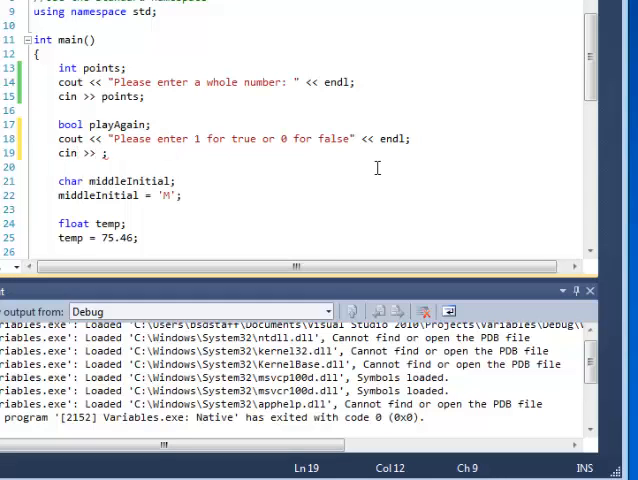
pyautogui.write('play')
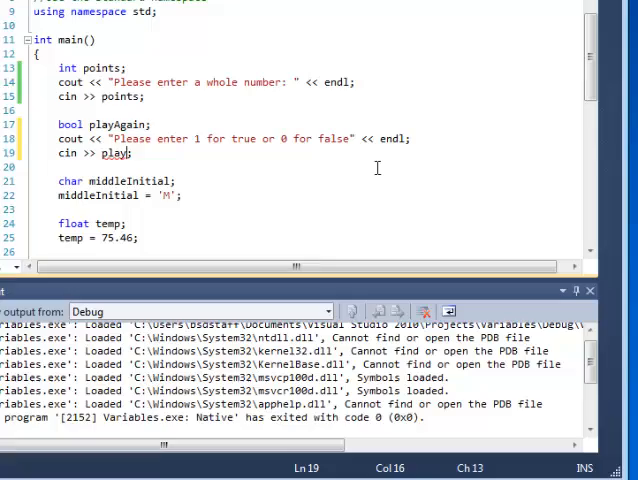
pyautogui.write('Again')
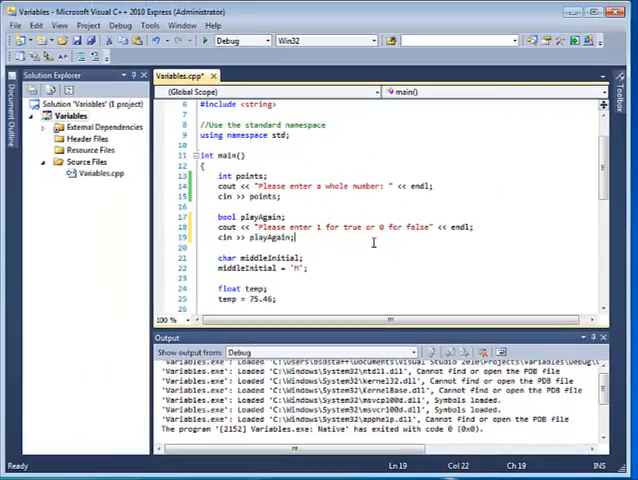
# Run the program and answer 25 for the whole number and 0 for the true/false prompt.
pyautogui.press('ctrl+s')
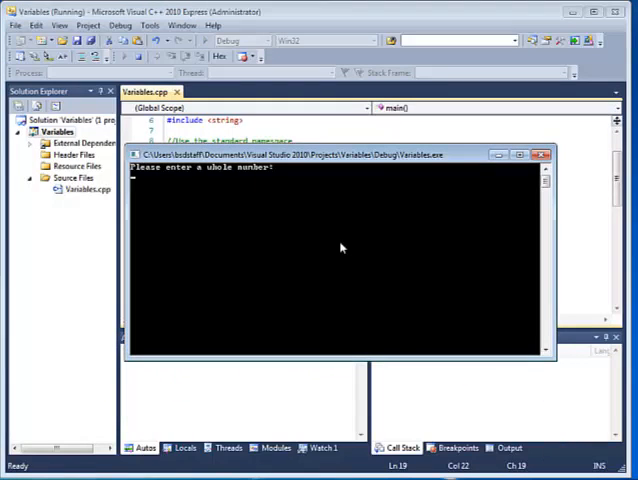
pyautogui.write('25')
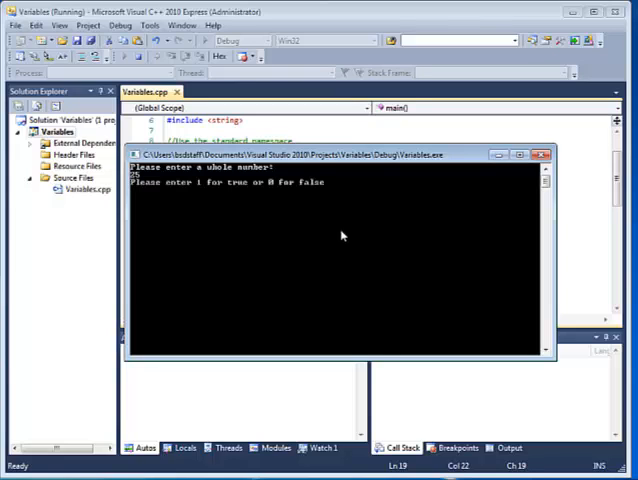
pyautogui.write('0')
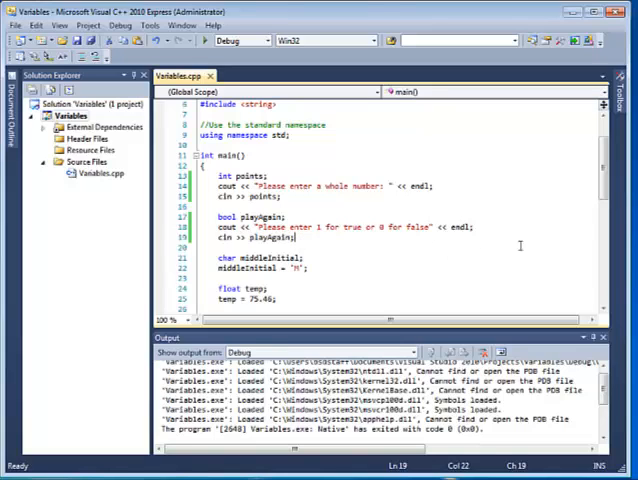
# Scroll through Variables.cpp checking the prompts and cin reads for middleInitial, temp and petsName.
pyautogui.scroll(-3)
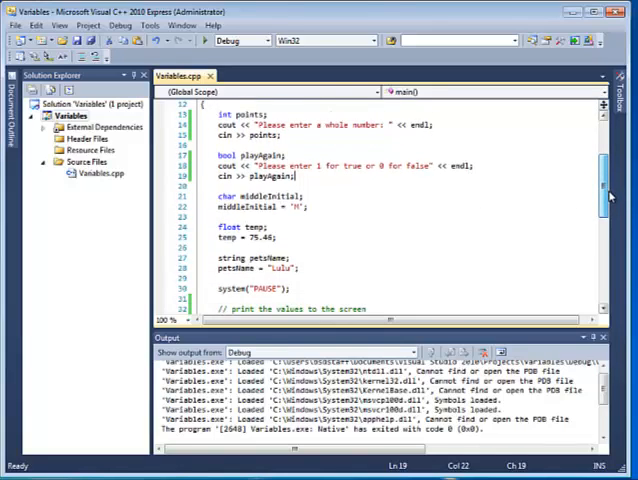
pyautogui.scroll(-3)
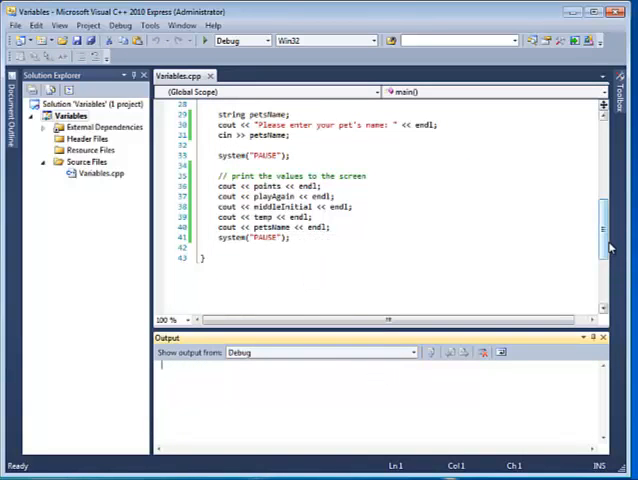
pyautogui.scroll(3)
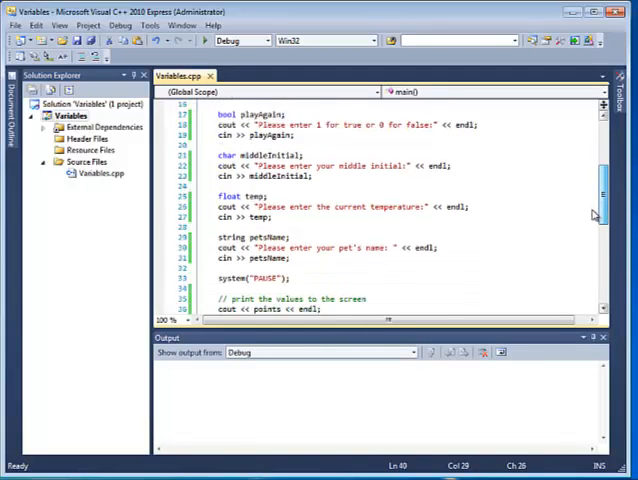
pyautogui.scroll(-3)
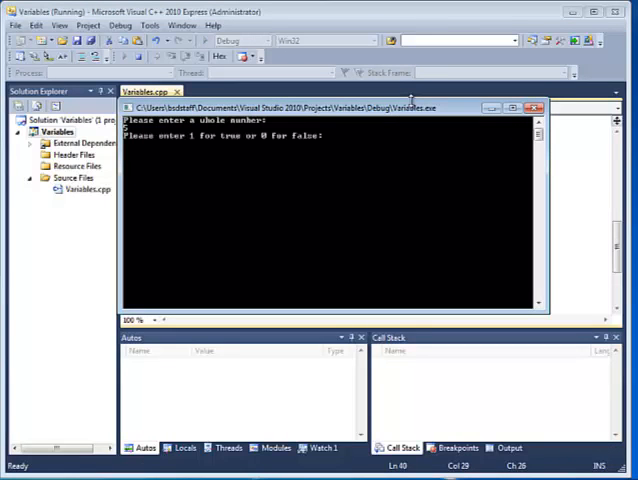
# Answer the prompts with 5, 1, M, 67 and Ember and let the program echo them back.
pyautogui.write('5')
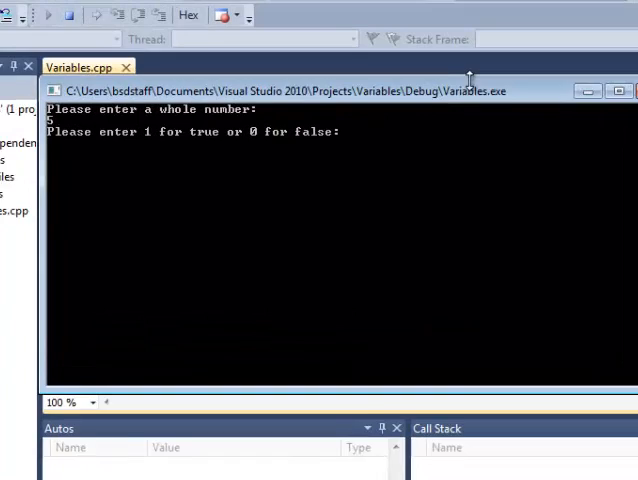
pyautogui.write('1')
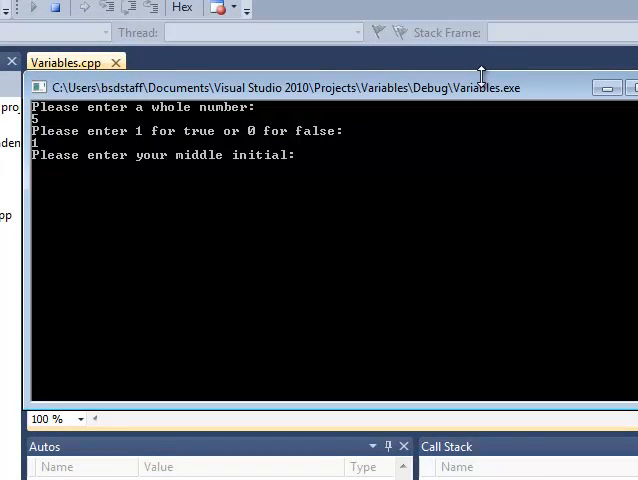
pyautogui.write('M')
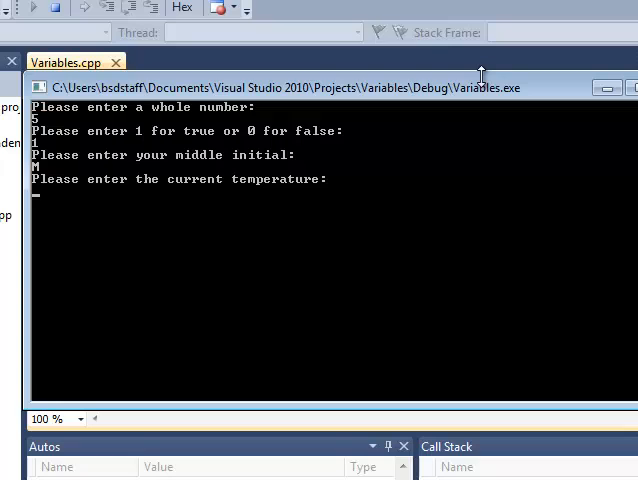
pyautogui.write('67')
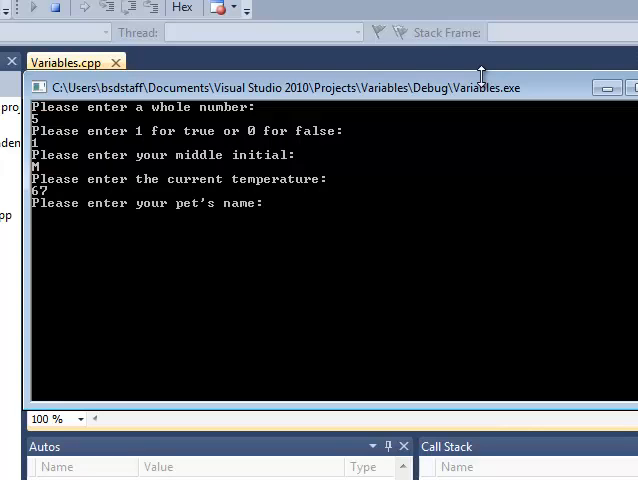
pyautogui.write('Ember')
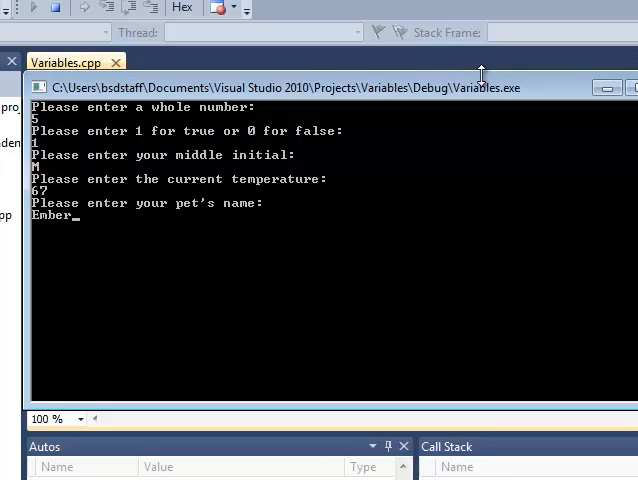
pyautogui.press('enter')
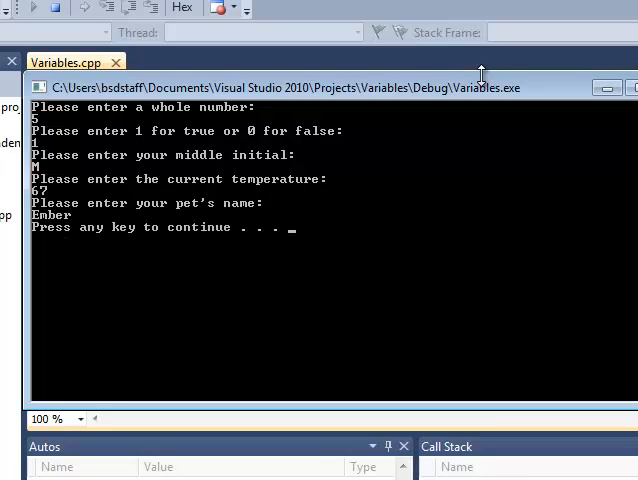
pyautogui.press('enter')
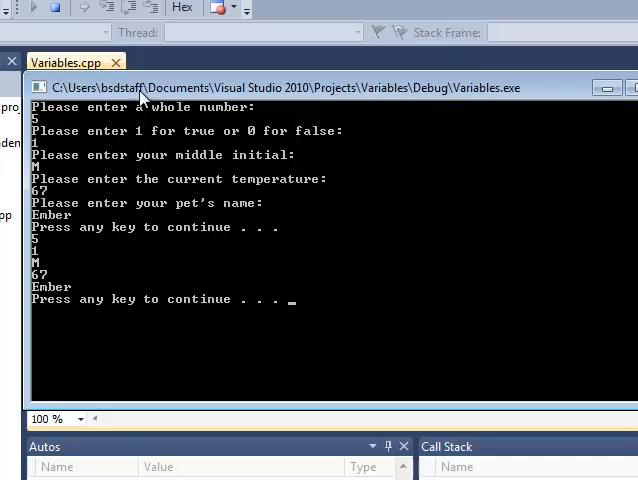
pyautogui.moveTo(52, 250)
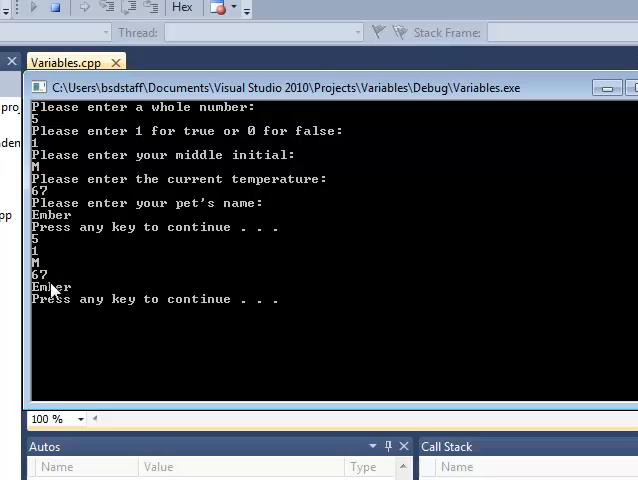
pyautogui.moveTo(132, 308)
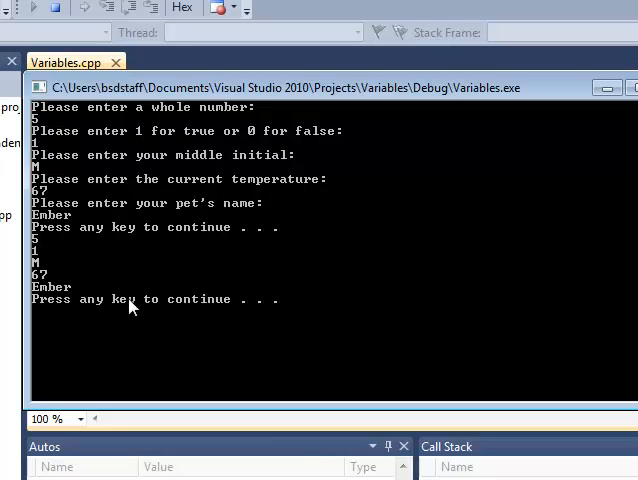